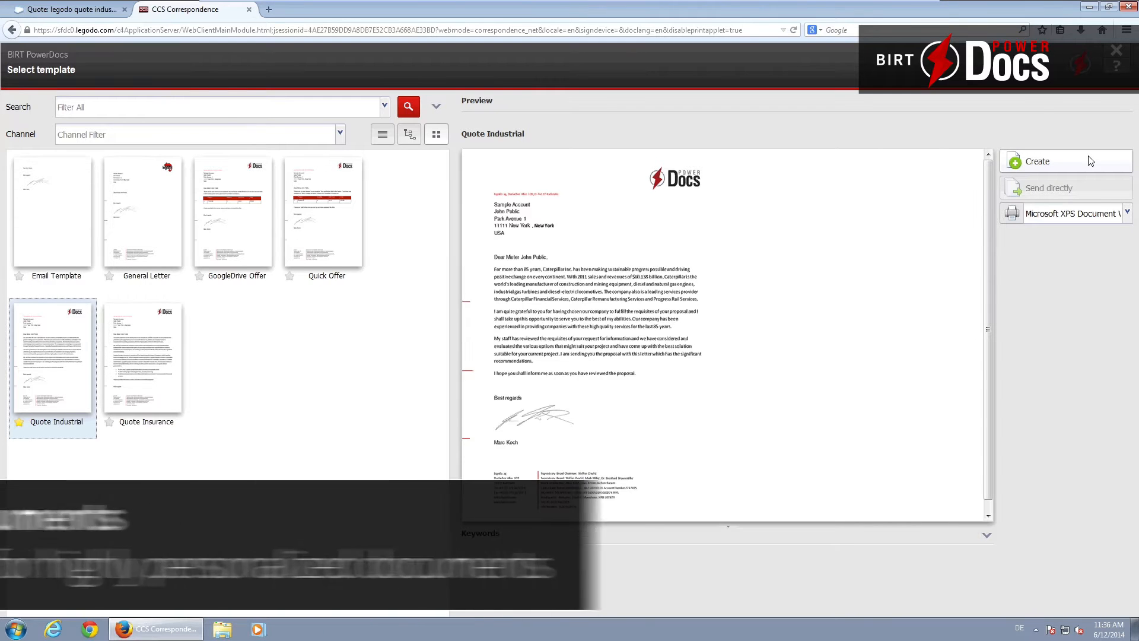
# Create a new document from the Quote Industrial template to open the Document Navigator
pyautogui.click(1036, 161)
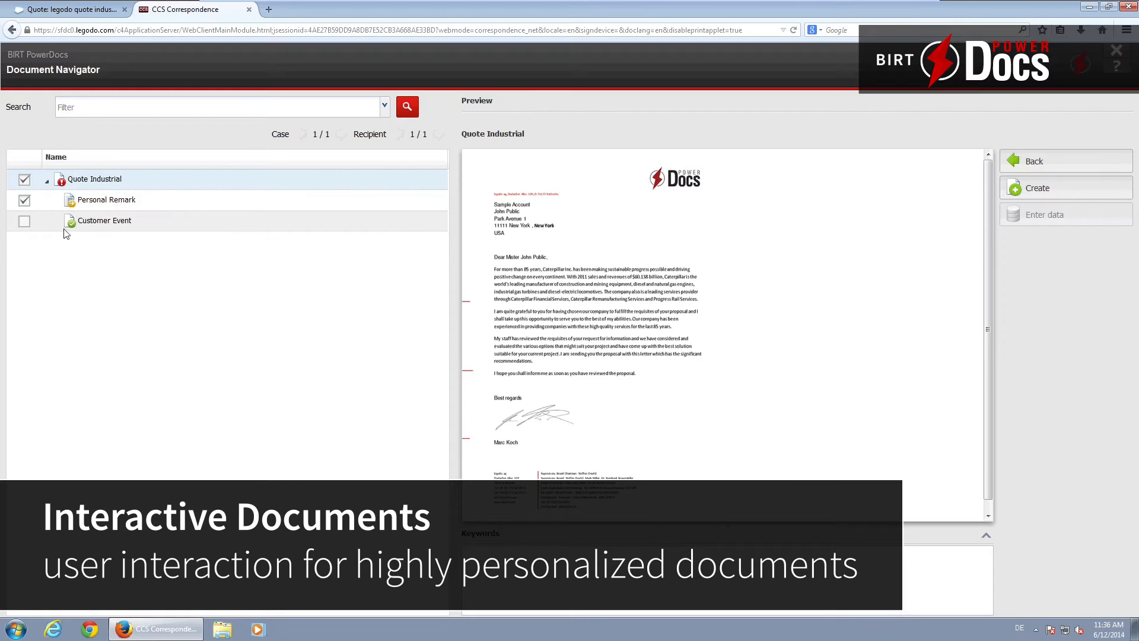
# Add Customer Event with flight AA 382 and hotel Waldorf Astoria, then create the Commercial Offer
pyautogui.click(23, 220)
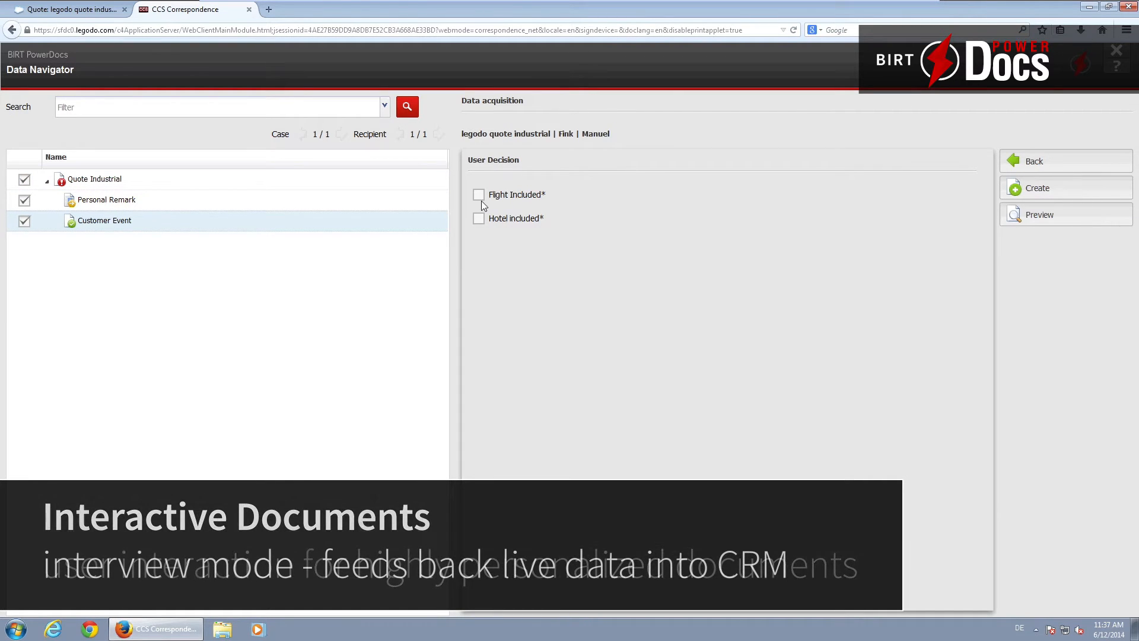
pyautogui.click(478, 194)
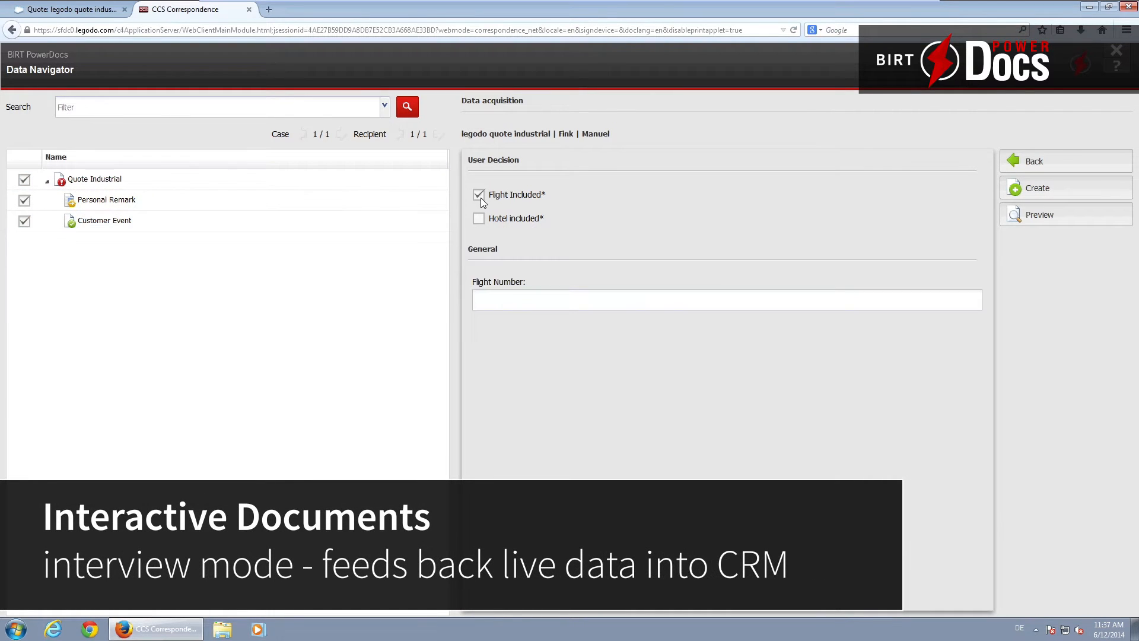
pyautogui.write('AA')
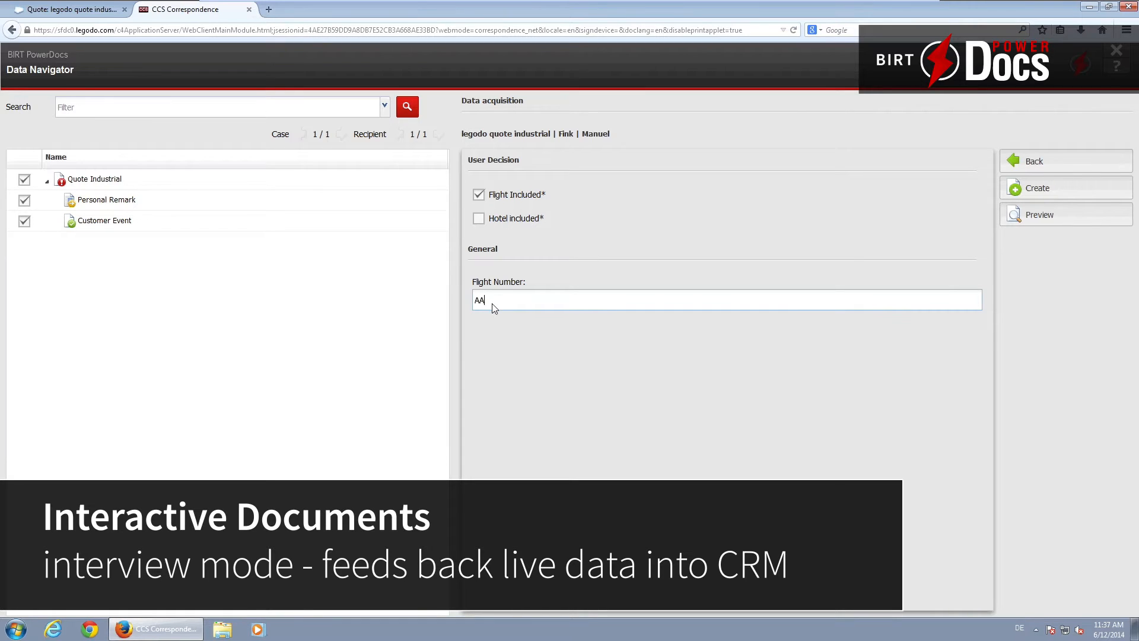
pyautogui.write('382')
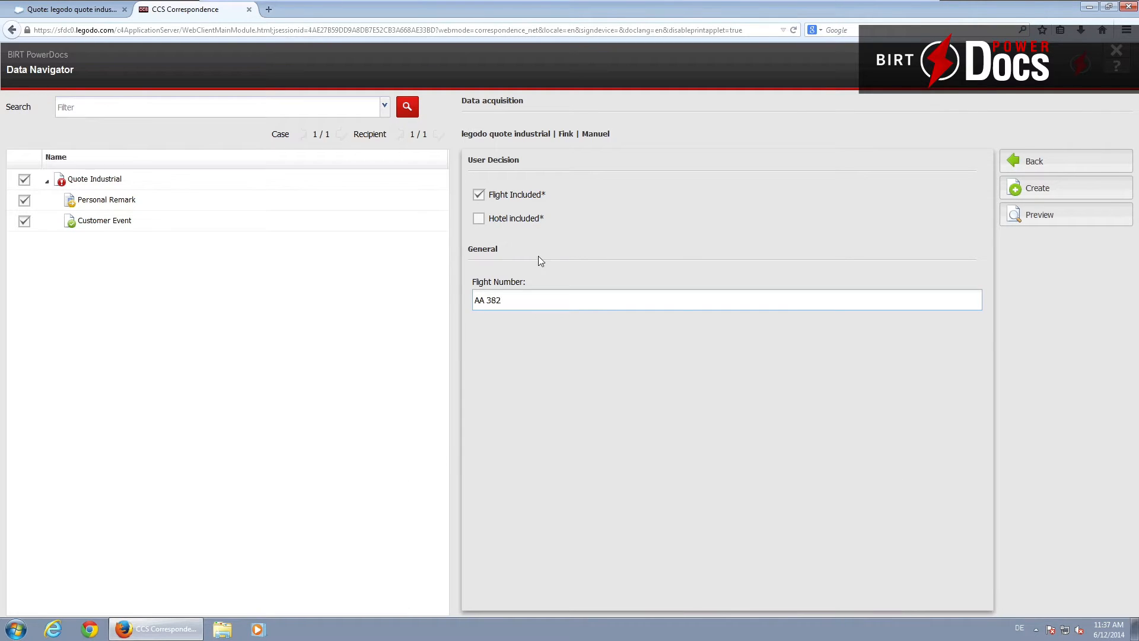
pyautogui.click(478, 219)
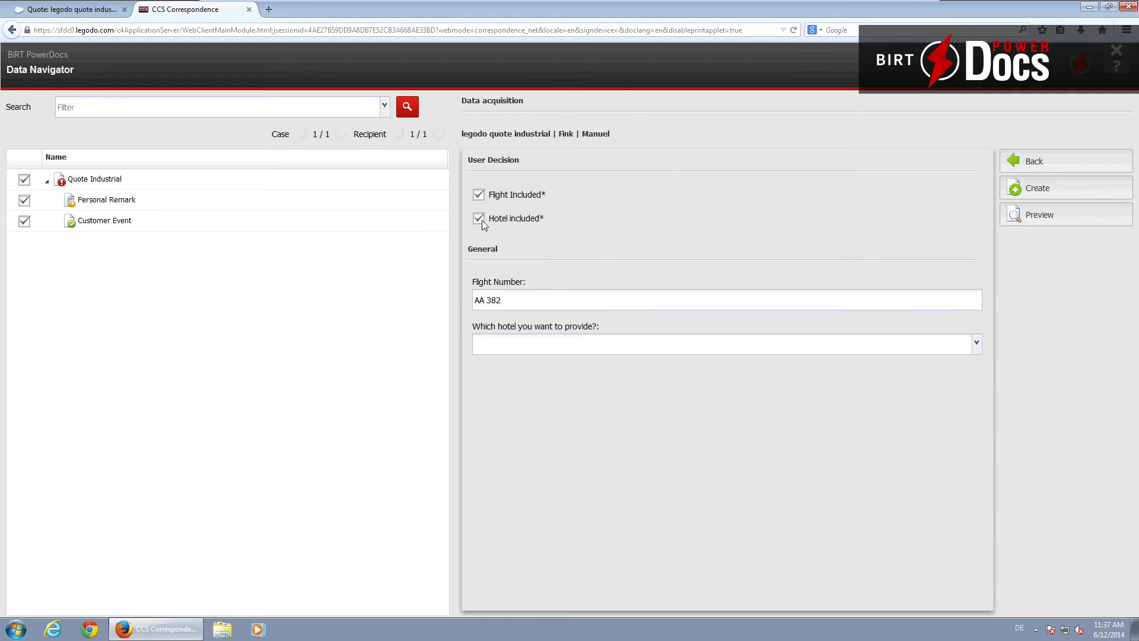
pyautogui.write('Waldorf Astoria')
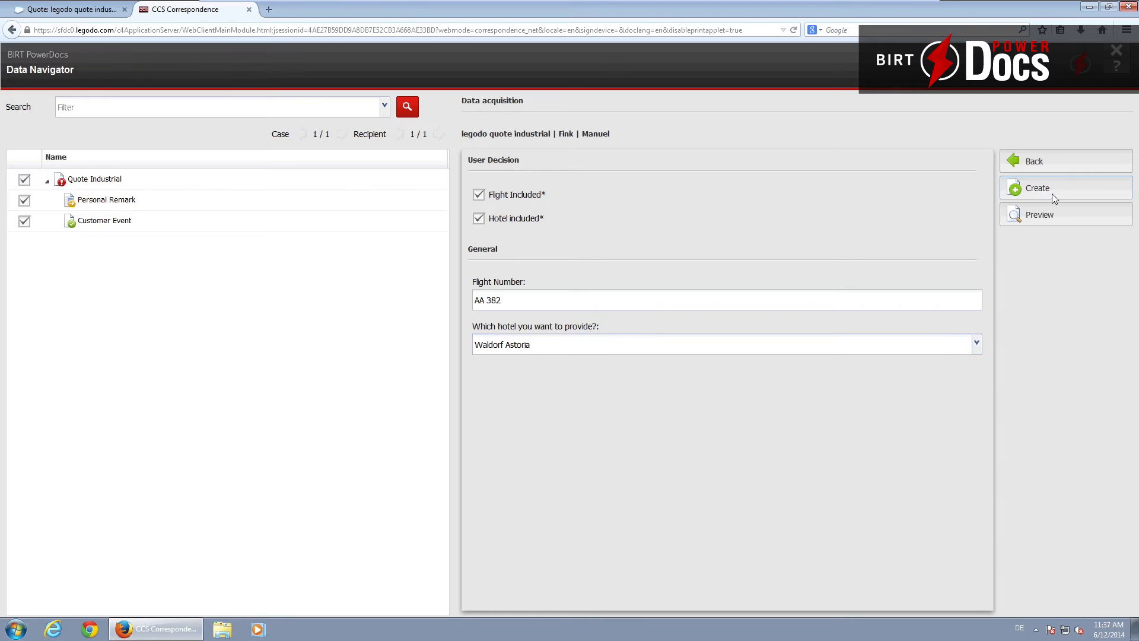
pyautogui.click(1038, 187)
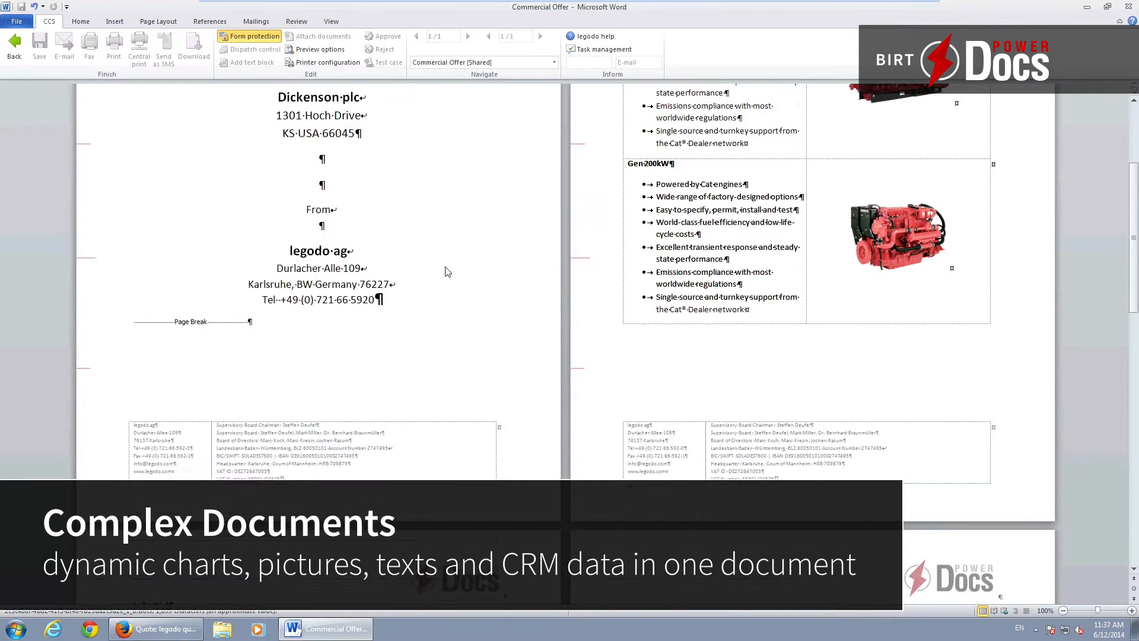
# Scroll through the financial summary and price chart, then switch to Quote Industrial [Main]
pyautogui.scroll(-3)
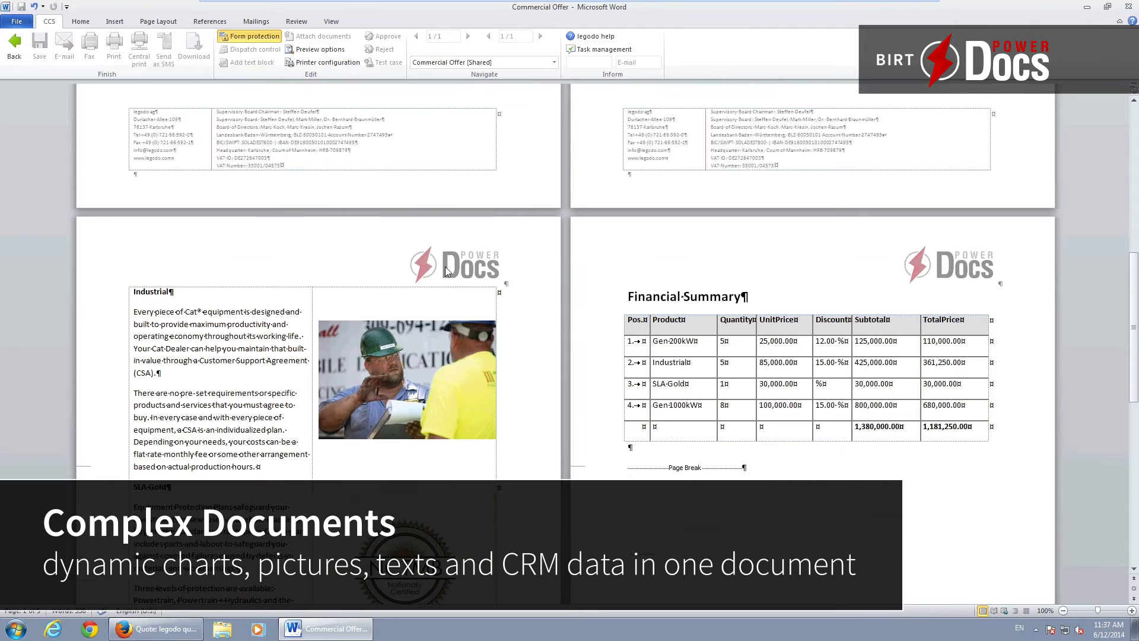
pyautogui.scroll(-3)
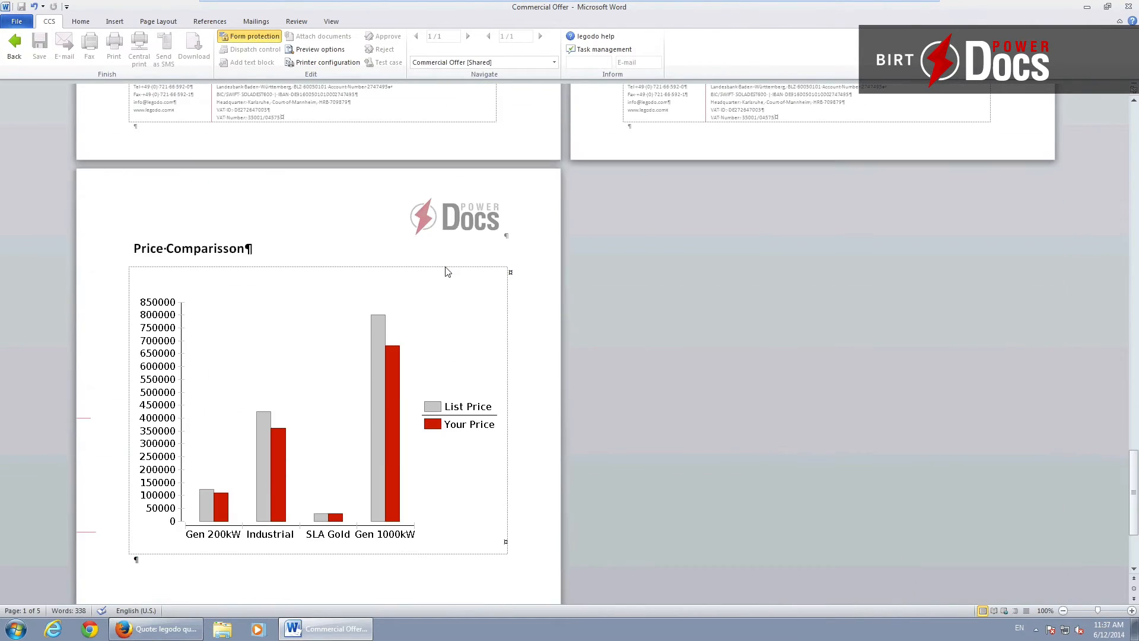
pyautogui.click(554, 61)
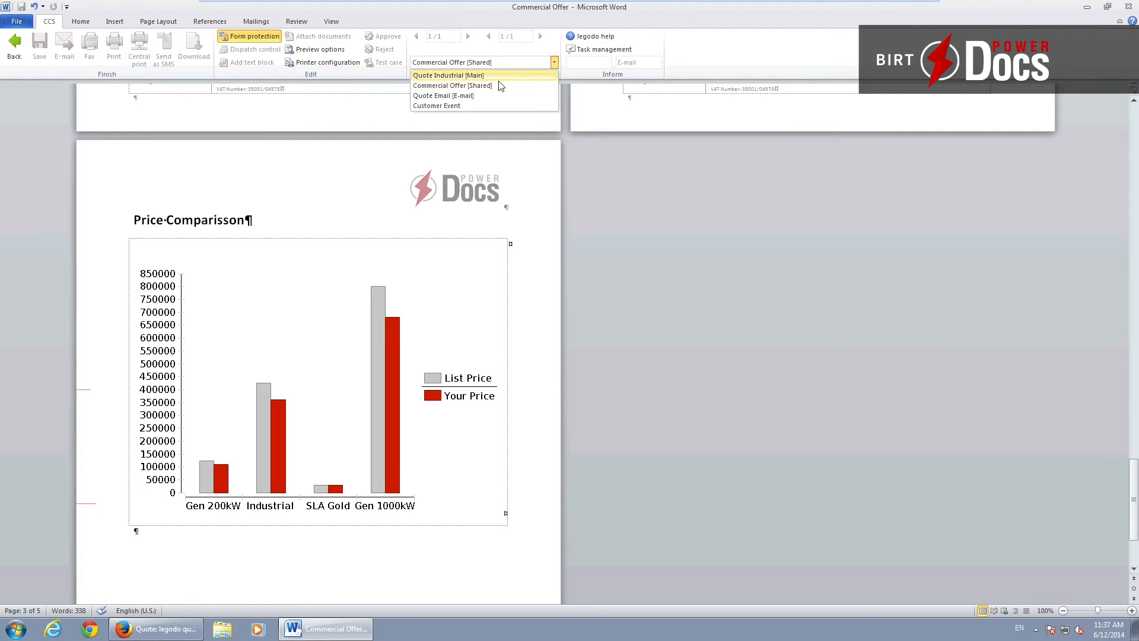
pyautogui.click(436, 106)
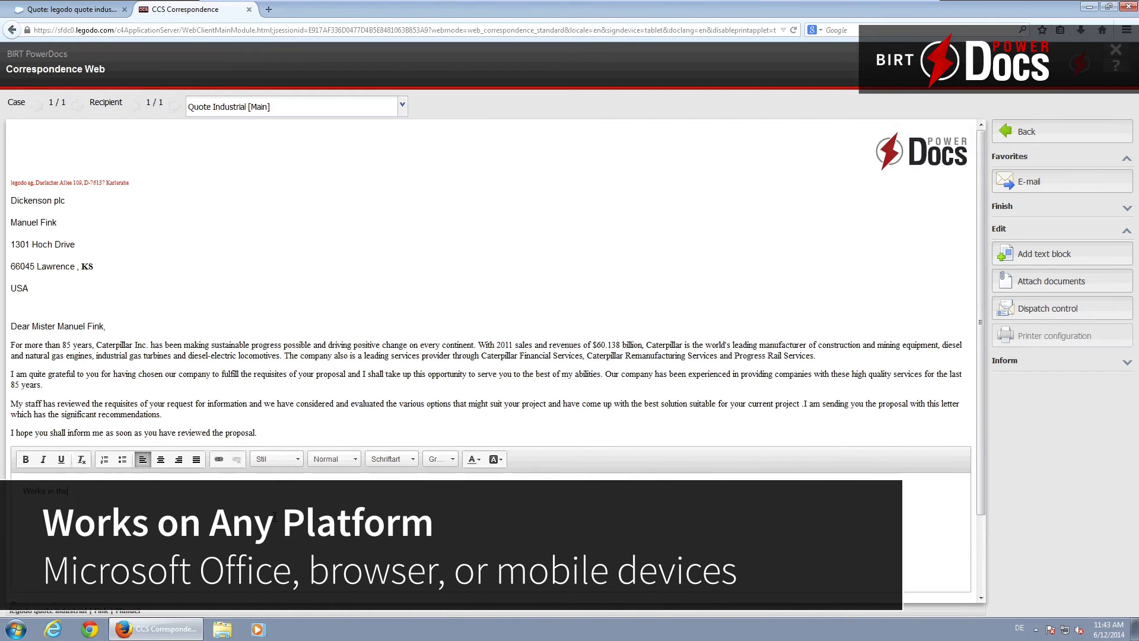
# Finish the note with 'browser' and pick the technician-confirmation letter from the case list
pyautogui.write('browser as well')
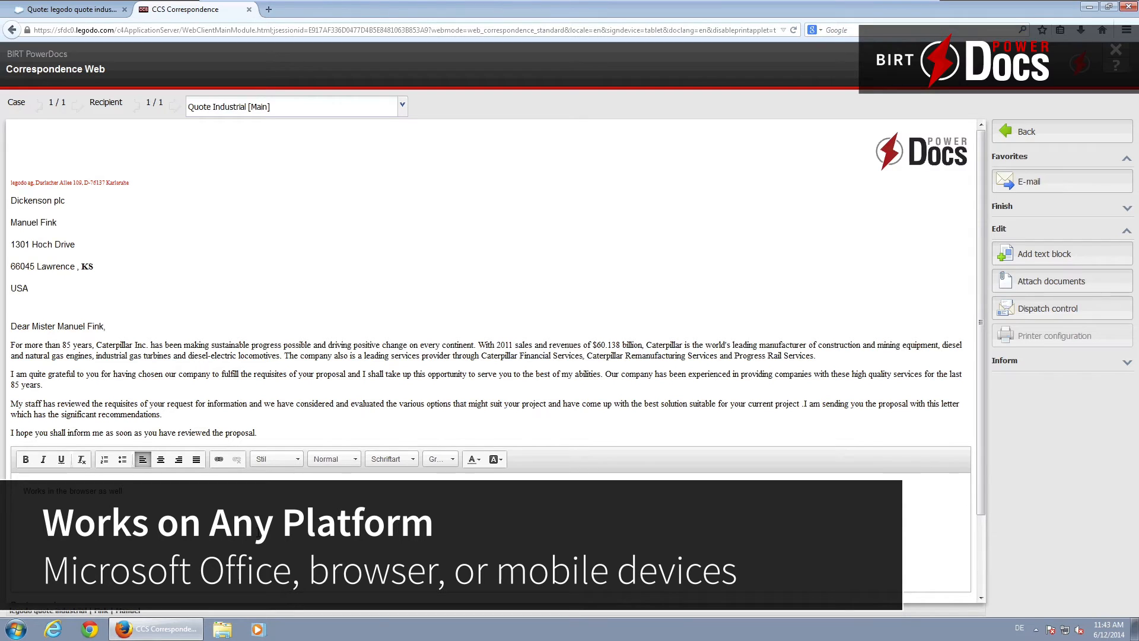
pyautogui.click(401, 106)
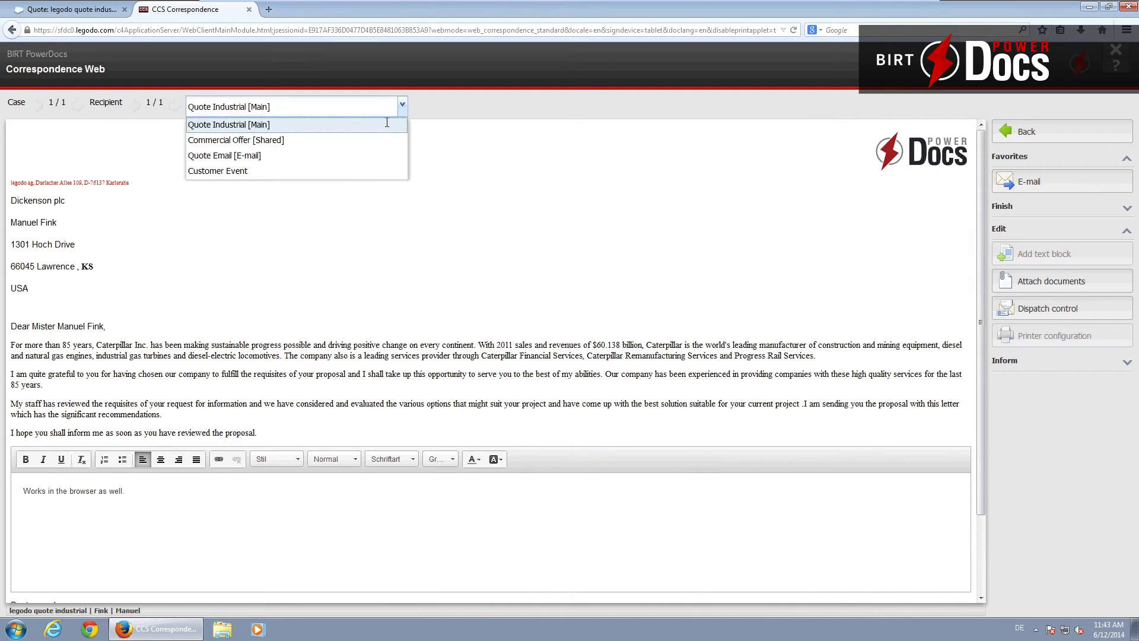
pyautogui.click(236, 139)
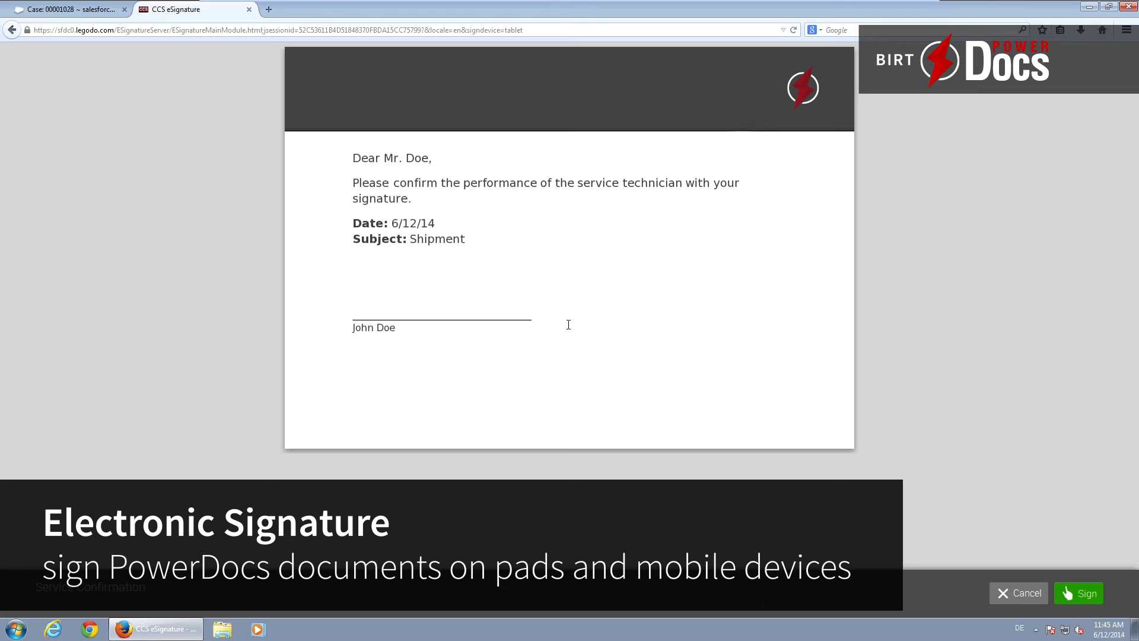
# Draw and confirm the customer signature, then scroll the Salesforce quote record
pyautogui.click(1078, 593)
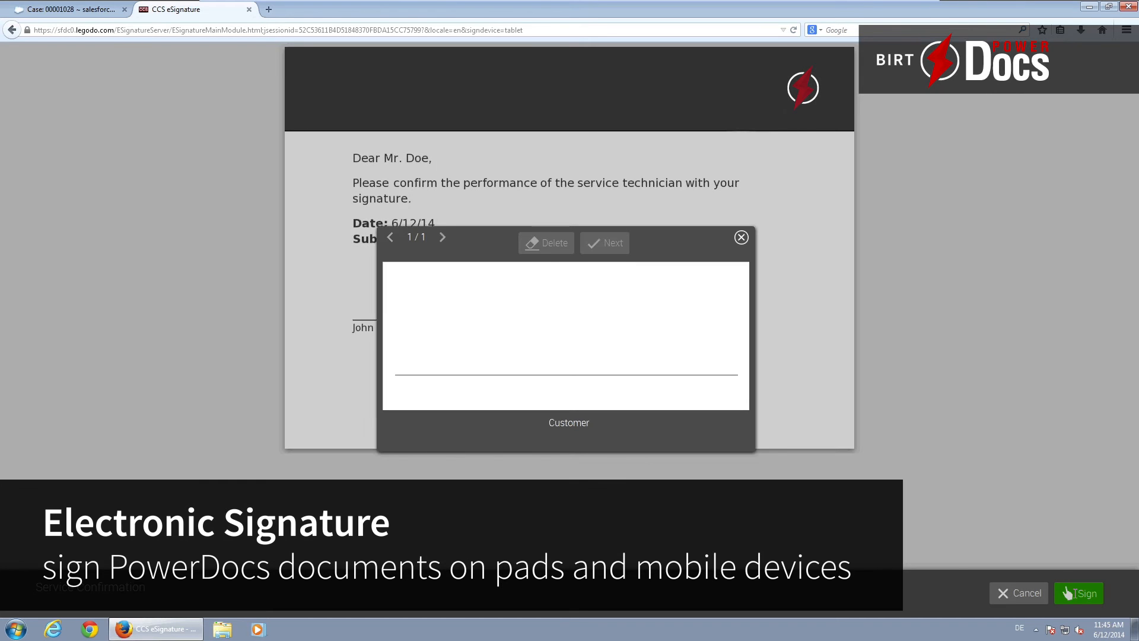
pyautogui.moveTo(473, 295); pyautogui.dragTo(488, 362)
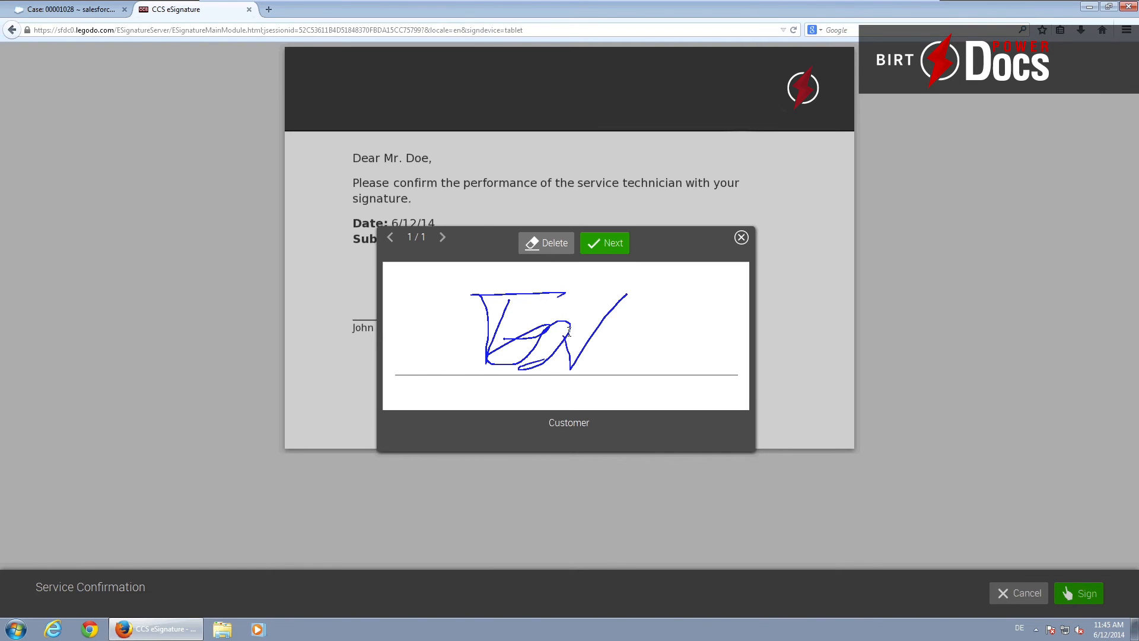
pyautogui.click(604, 243)
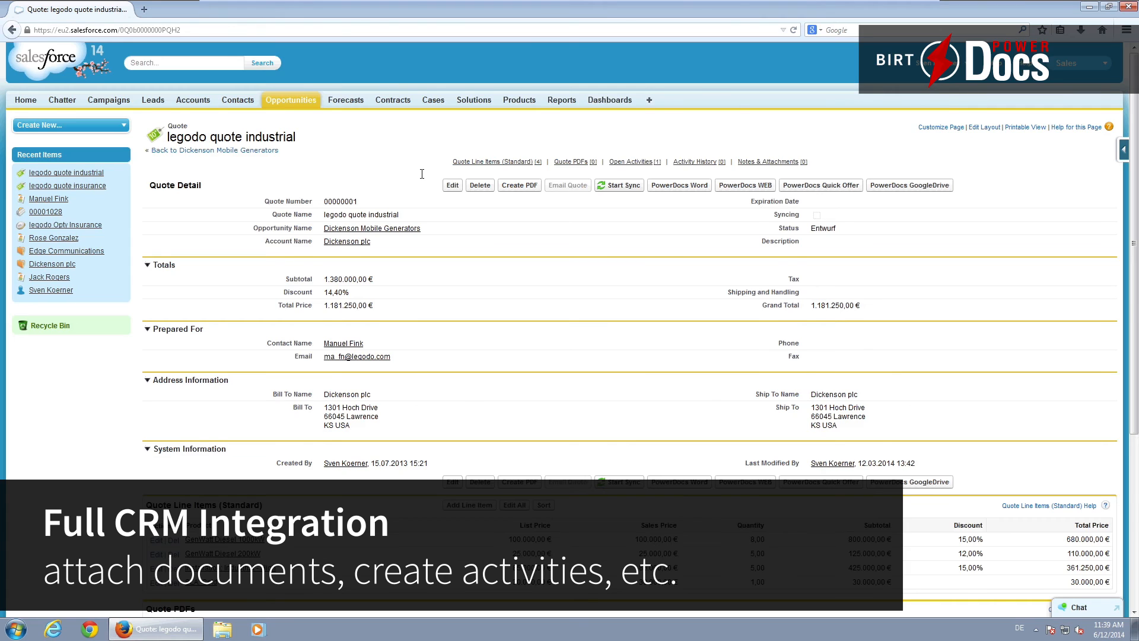
pyautogui.scroll(-3)
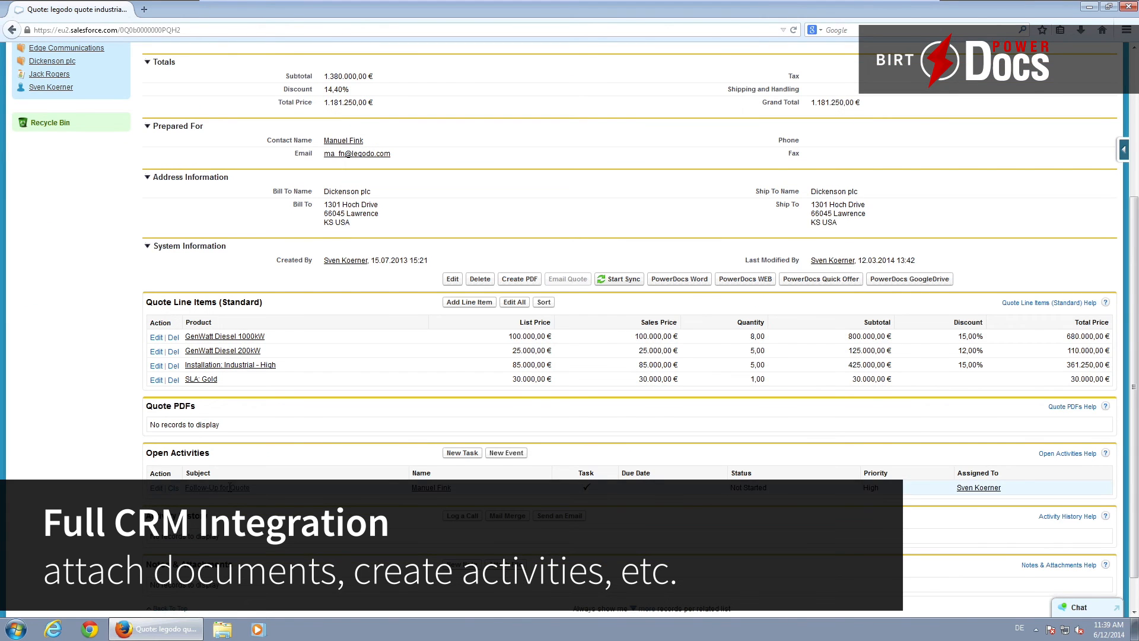